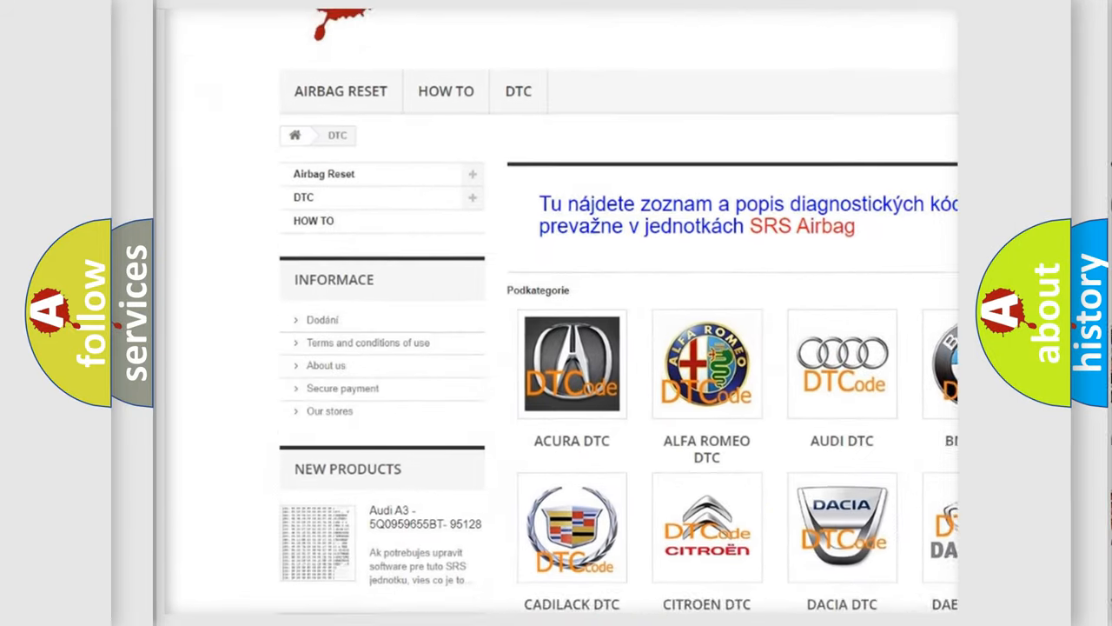
scroll(down, 3)
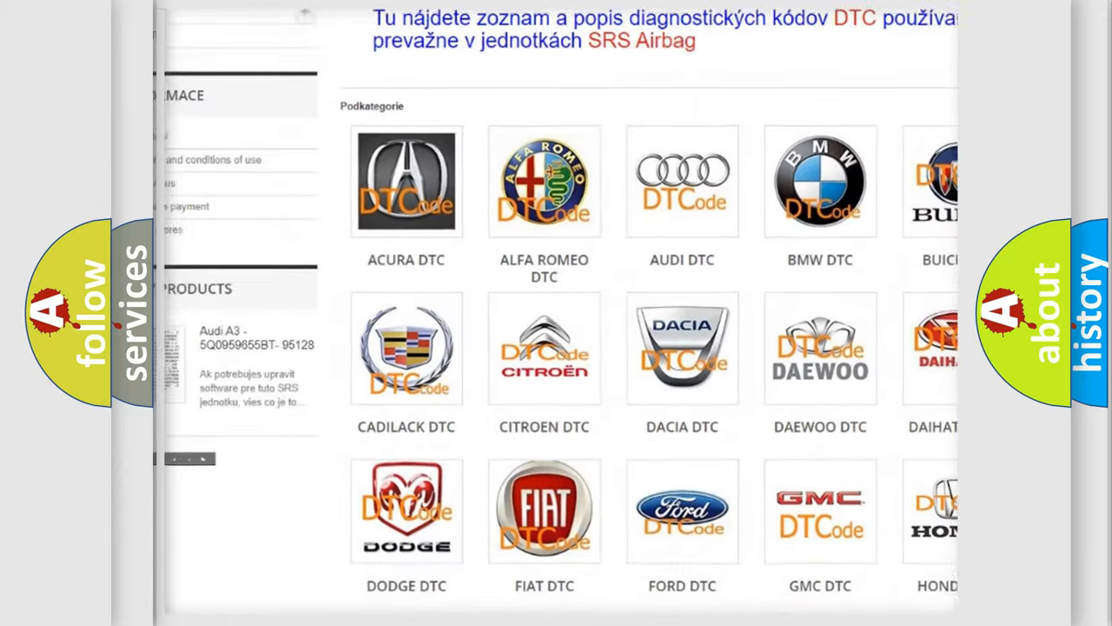